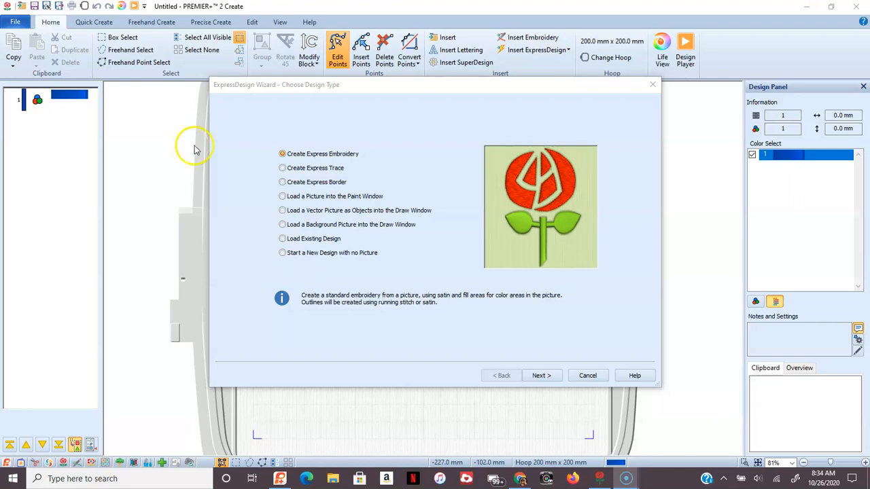
pyautogui.moveTo(178, 174)
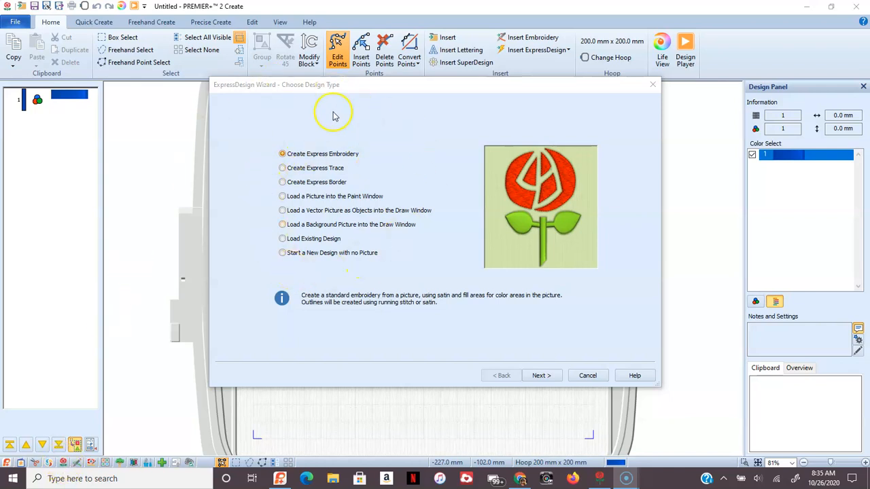
pyautogui.moveTo(427, 253)
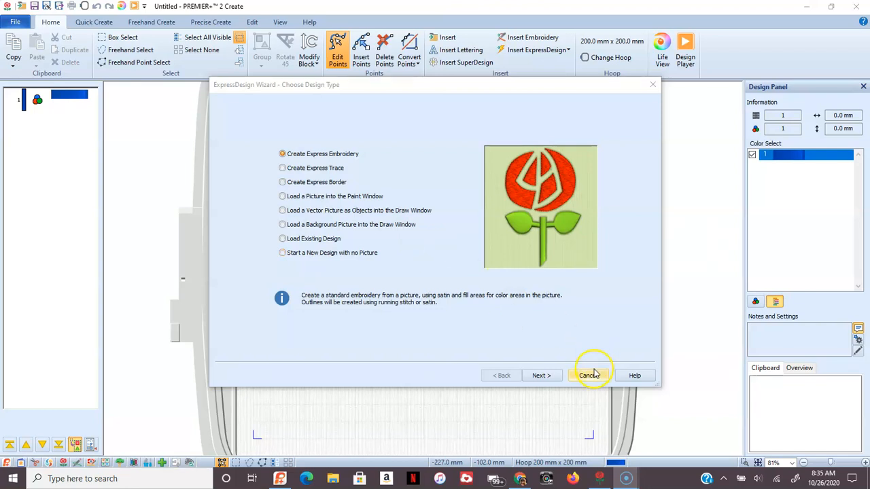
# - Cancel the ExpressDesign Wizard to start from an empty hoop
pyautogui.click(586, 375)
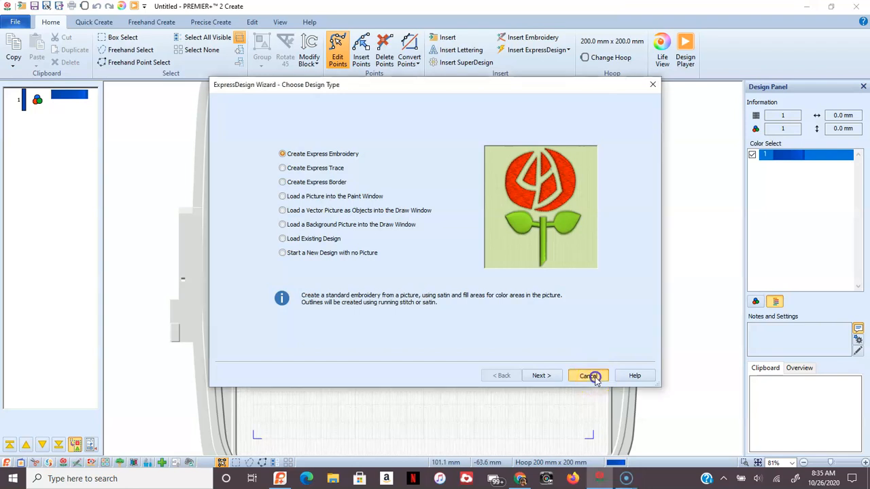
# - On Quick Create, change the line type for new shapes from Double Stitch to Satin Line
pyautogui.click(587, 375)
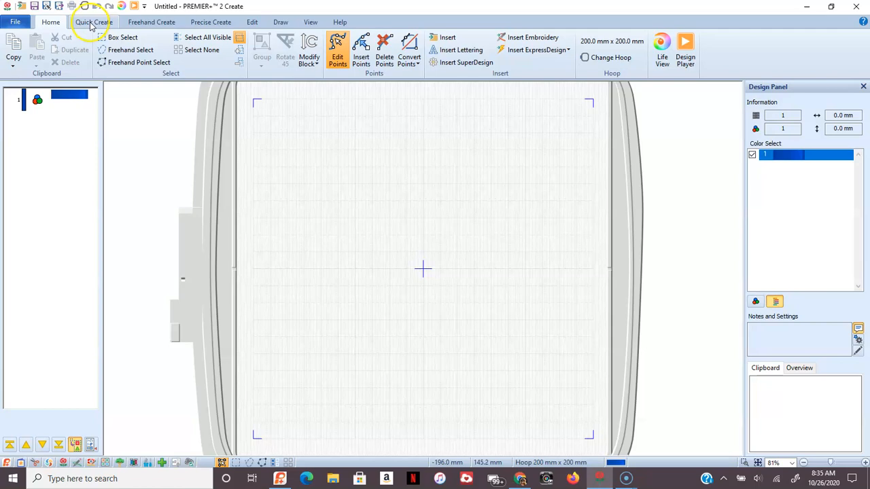
pyautogui.click(93, 21)
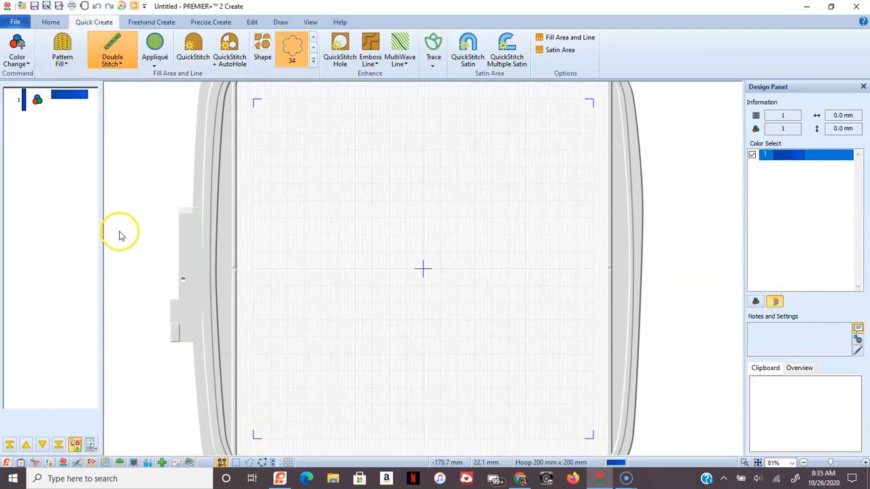
pyautogui.moveTo(111, 52)
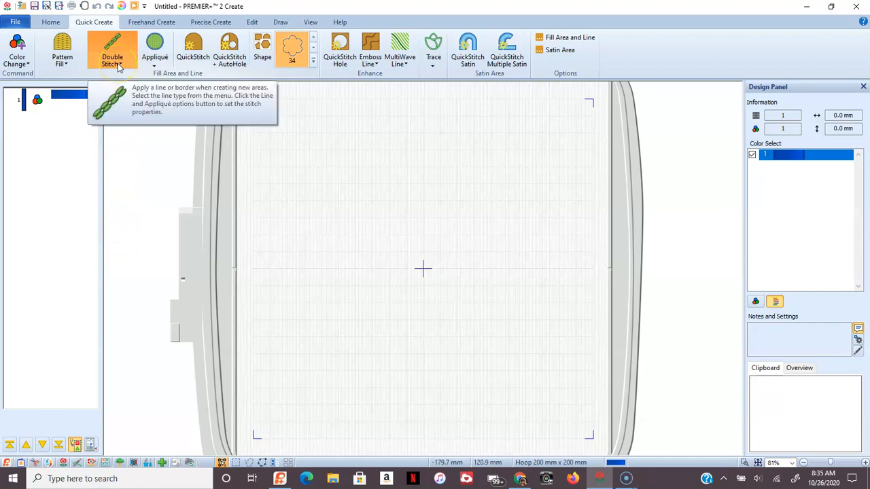
pyautogui.click(111, 52)
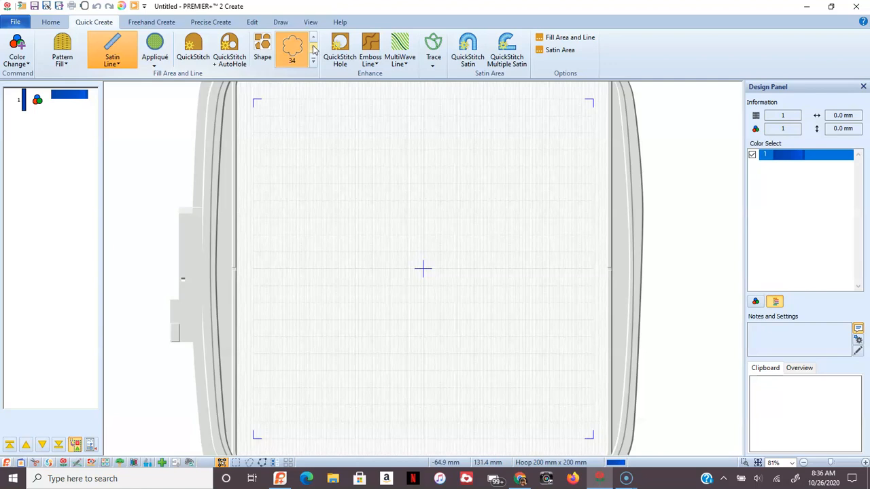
# - Place shape 34, the scalloped six-petal flower, from the Shape gallery at the hoop centre
pyautogui.click(312, 61)
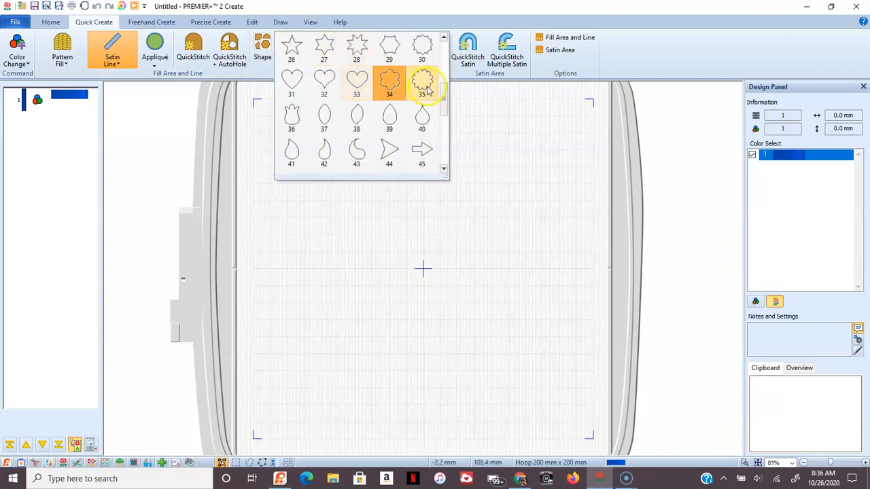
pyautogui.scroll(-3)
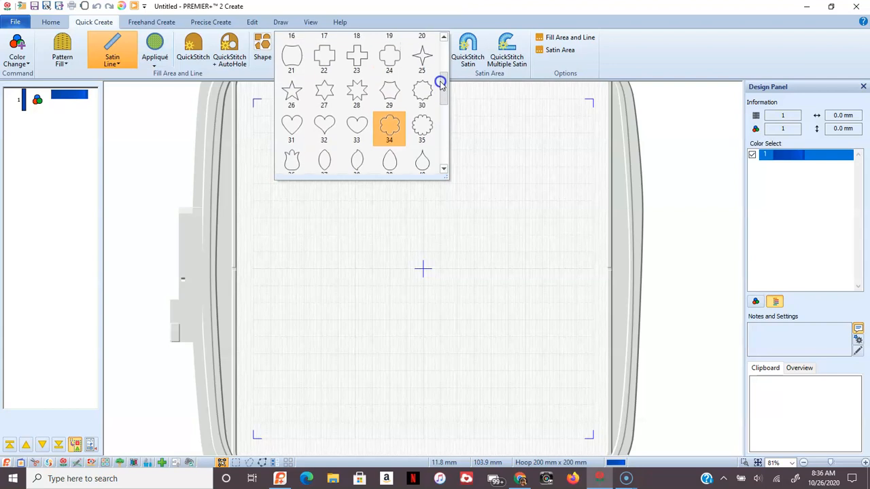
pyautogui.click(443, 53)
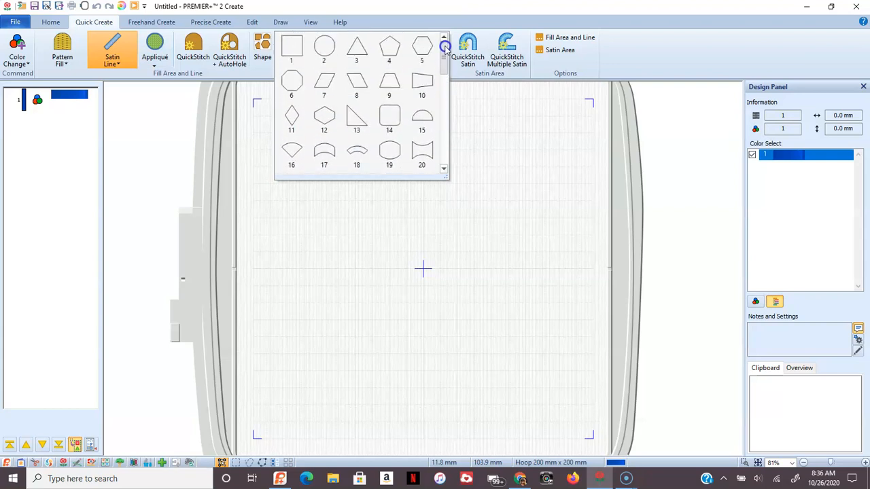
pyautogui.click(443, 71)
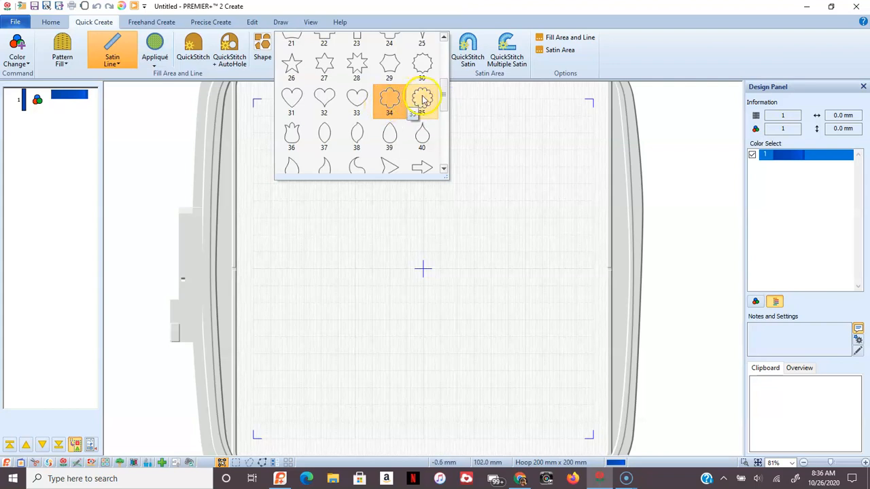
pyautogui.click(421, 97)
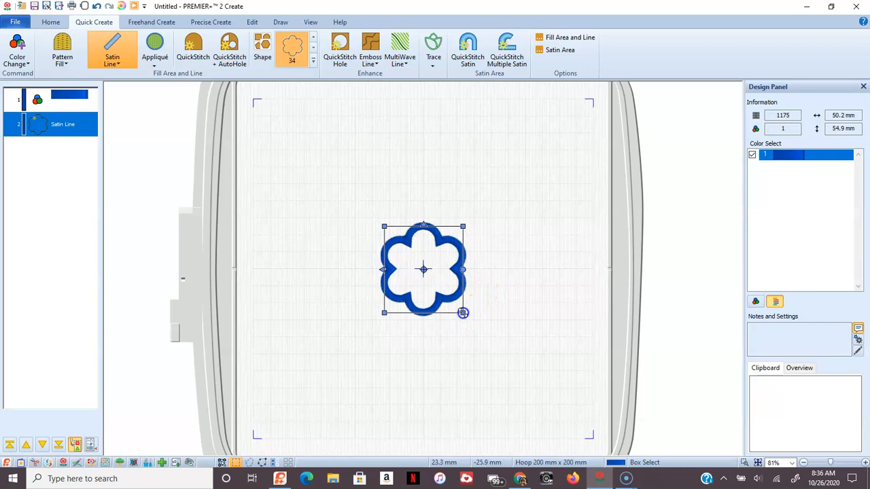
# - Drag the flower's corner handle outward until the outline nearly fills the hoop
pyautogui.moveTo(463, 312); pyautogui.dragTo(519, 379)
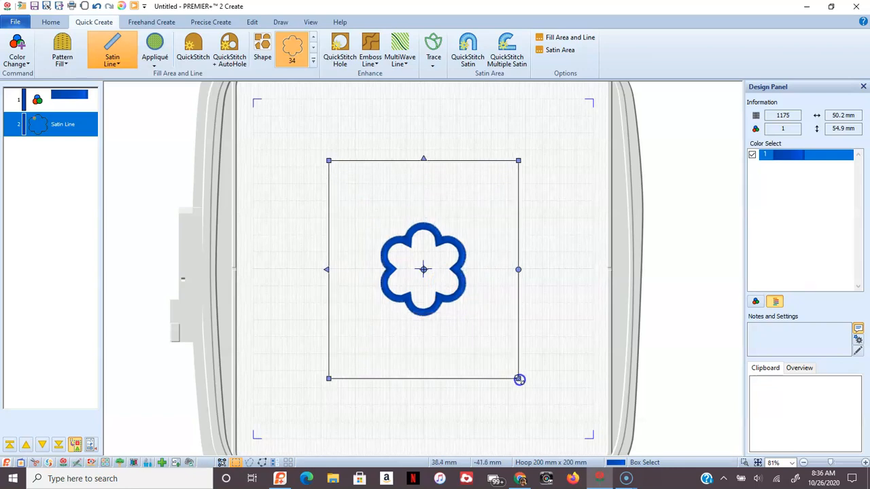
pyautogui.moveTo(519, 379); pyautogui.dragTo(553, 415)
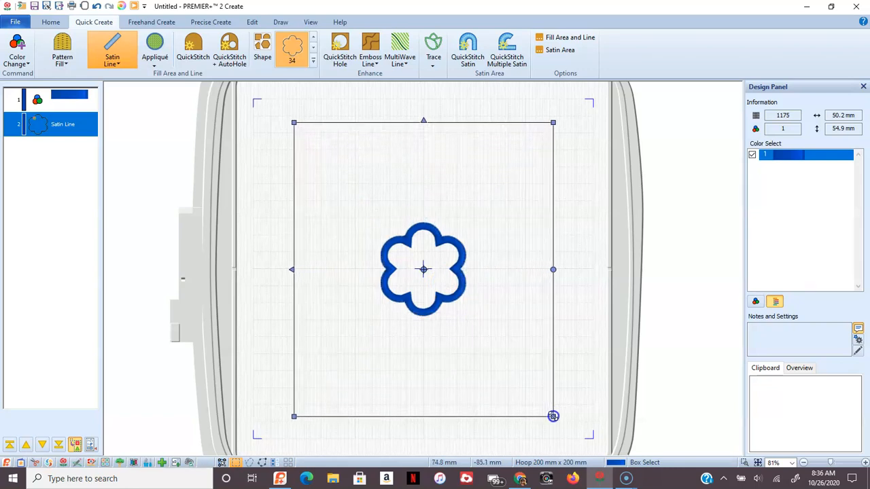
pyautogui.moveTo(553, 415); pyautogui.dragTo(555, 418)
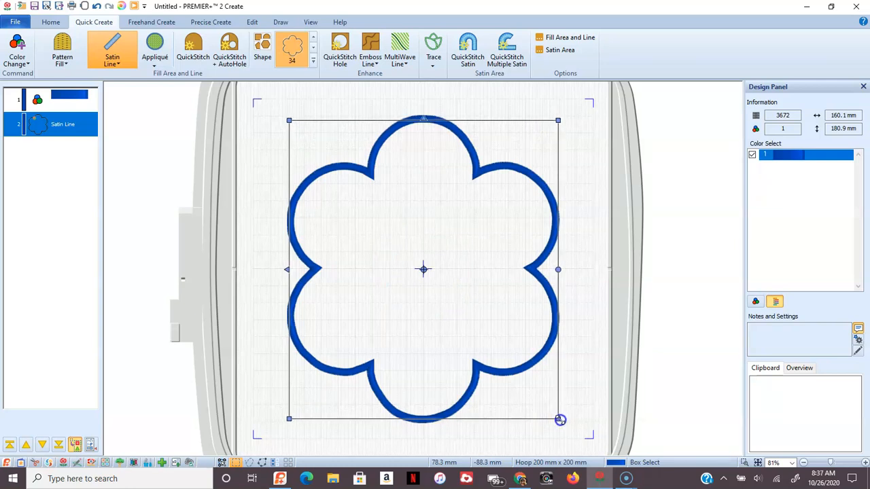
pyautogui.moveTo(559, 418); pyautogui.dragTo(584, 438)
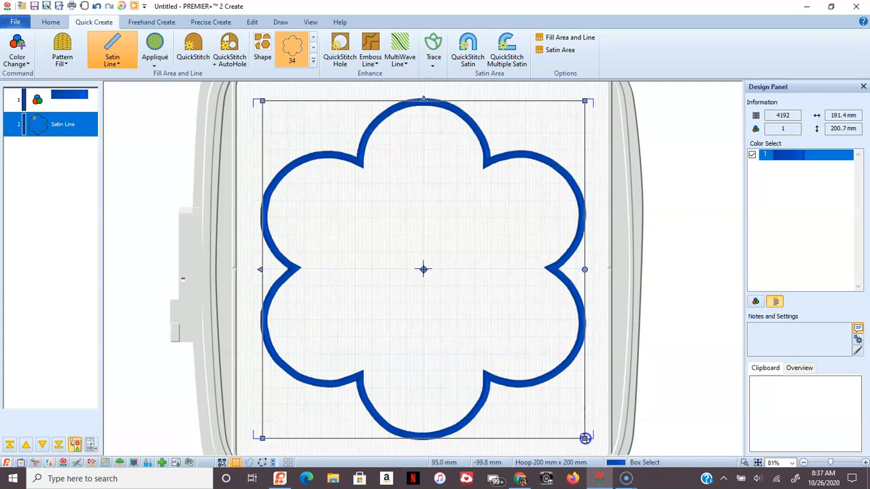
pyautogui.moveTo(584, 438); pyautogui.dragTo(587, 440)
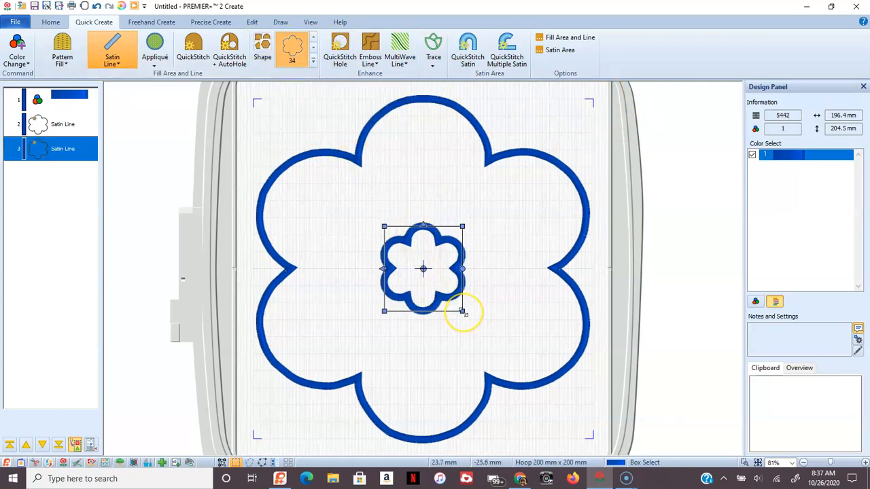
# - Grow the inner flower to about half the outer outline so it nests inside
pyautogui.moveTo(465, 313); pyautogui.dragTo(503, 340)
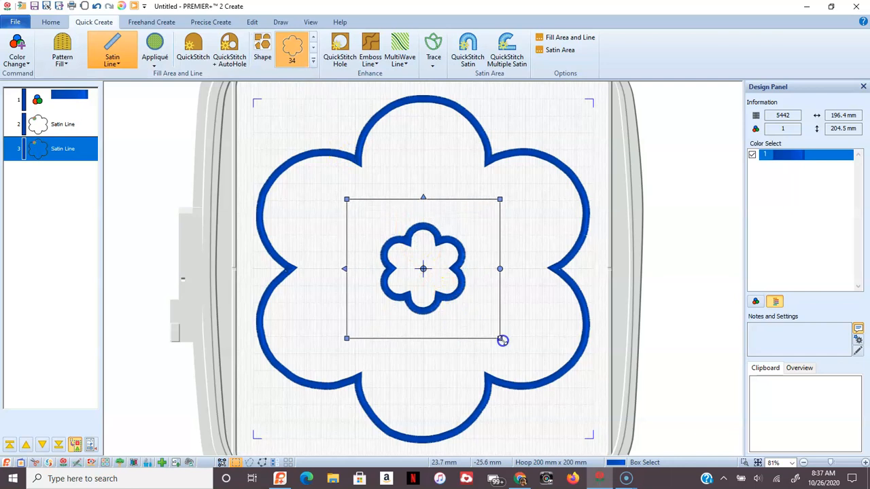
pyautogui.moveTo(503, 340); pyautogui.dragTo(523, 360)
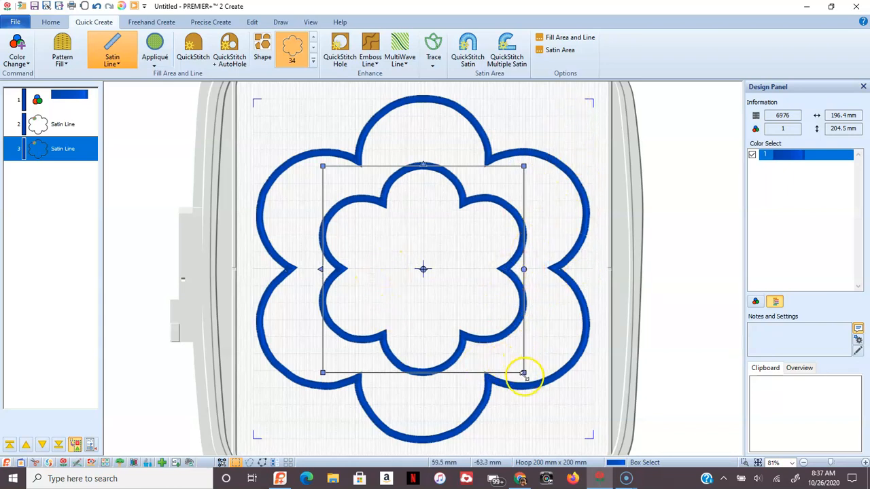
pyautogui.moveTo(524, 373); pyautogui.dragTo(532, 369)
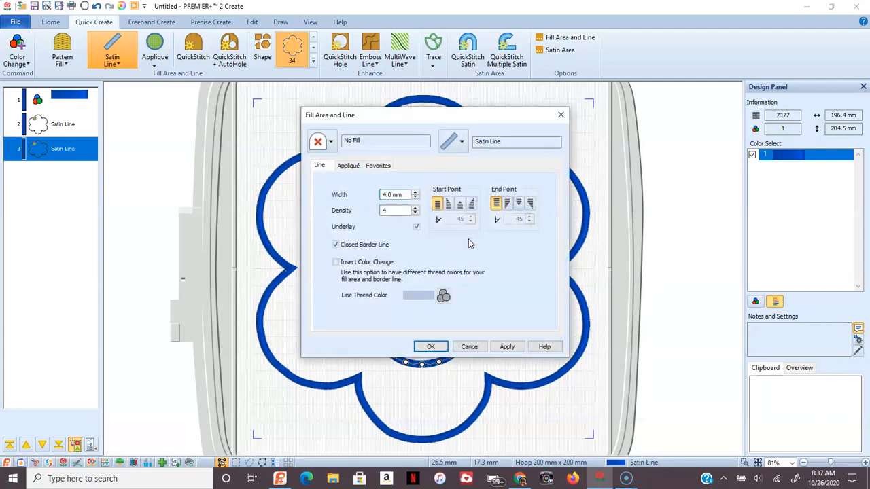
# - Review the fill types and confirm the Fill Area and Line settings with OK
pyautogui.click(331, 140)
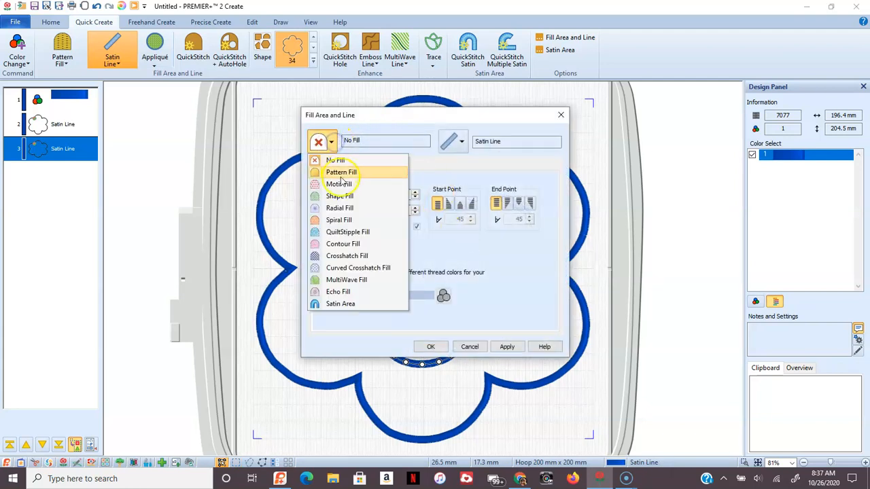
pyautogui.moveTo(340, 304)
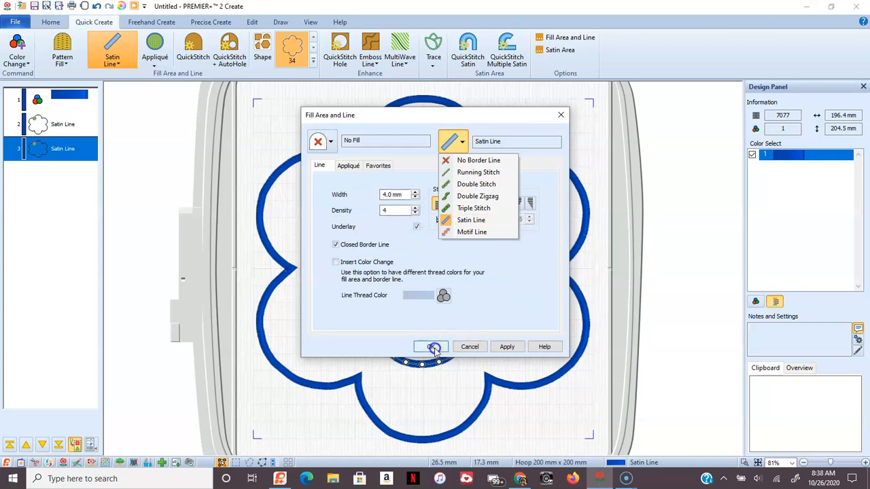
pyautogui.click(429, 346)
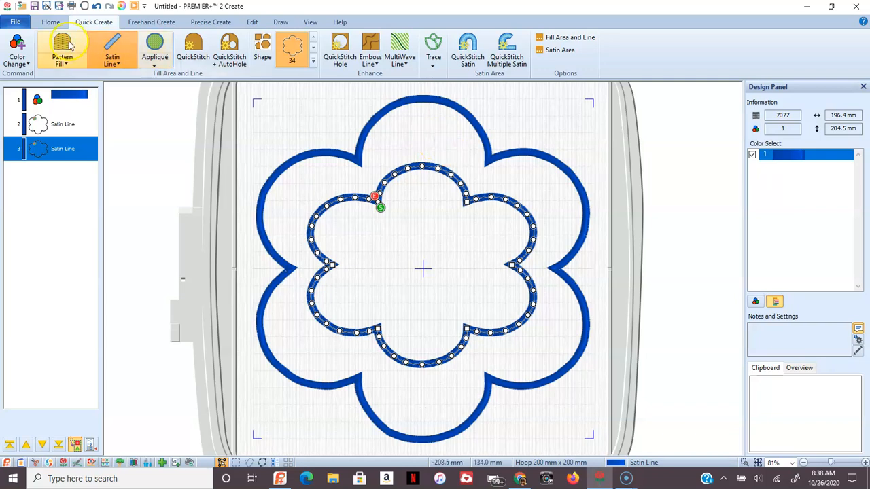
pyautogui.click(15, 22)
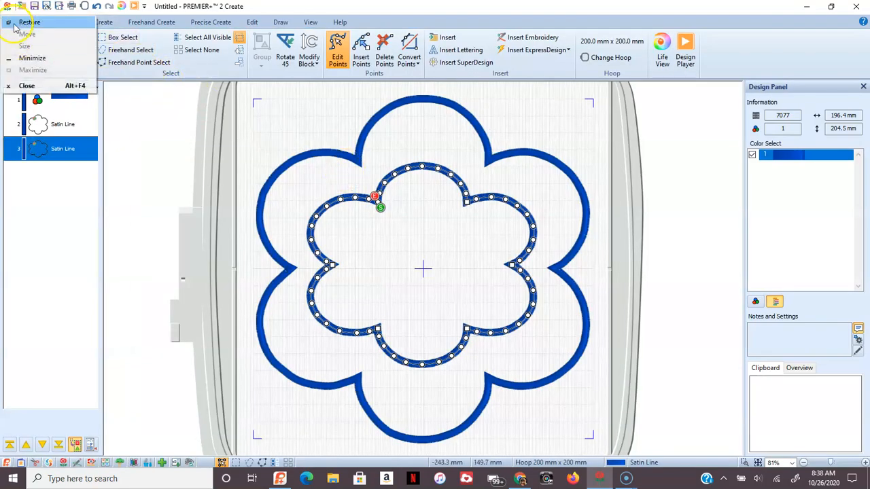
pyautogui.click(16, 21)
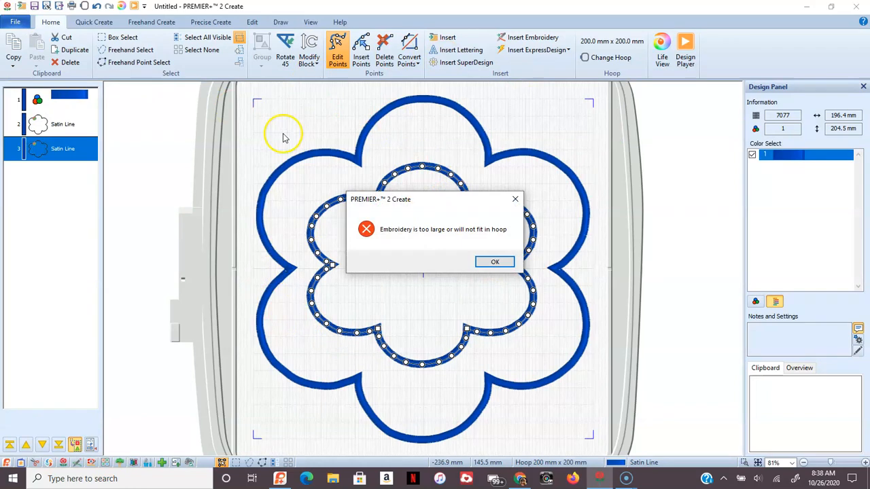
pyautogui.moveTo(318, 247)
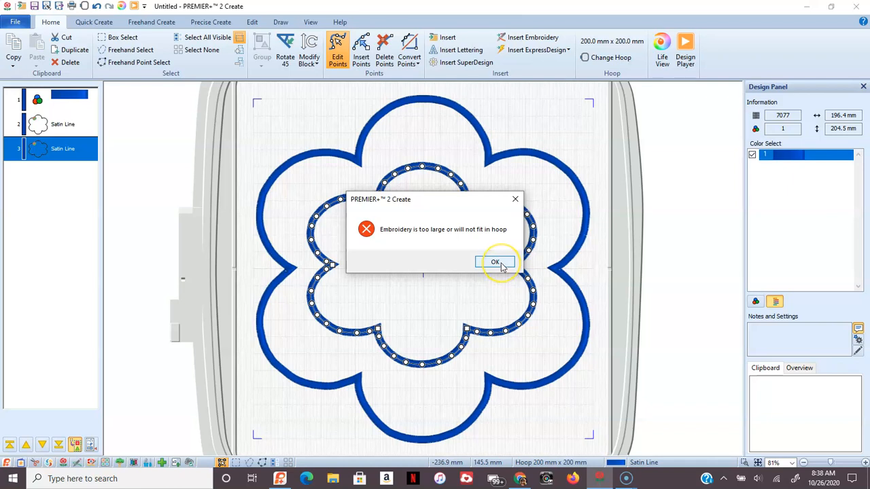
pyautogui.click(494, 262)
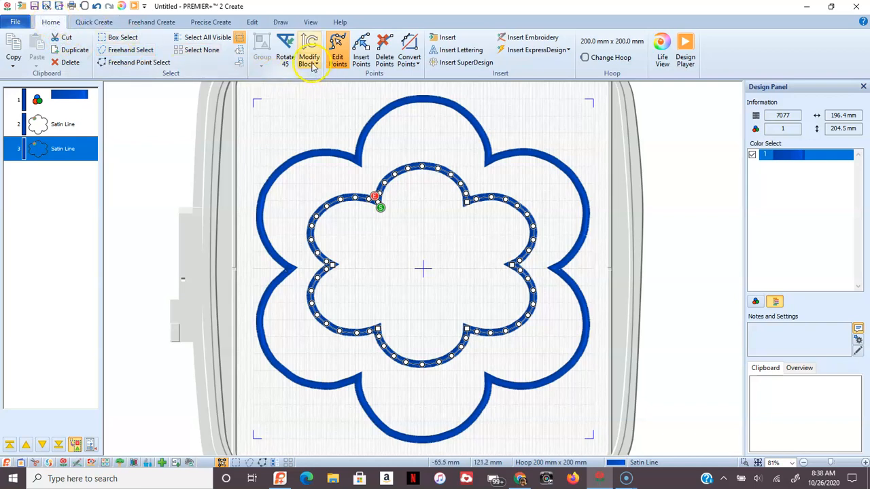
pyautogui.moveTo(310, 57)
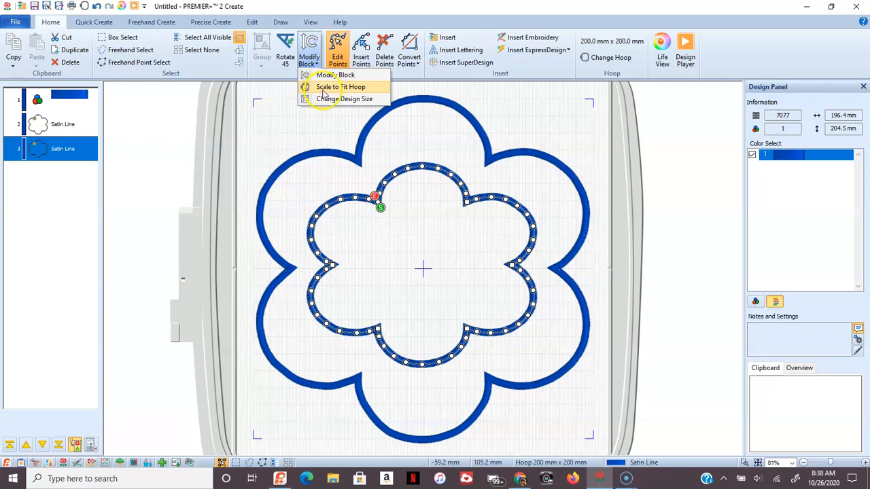
# - Scale the whole design to fit the hoop, about 192 by 200 mm
pyautogui.click(340, 87)
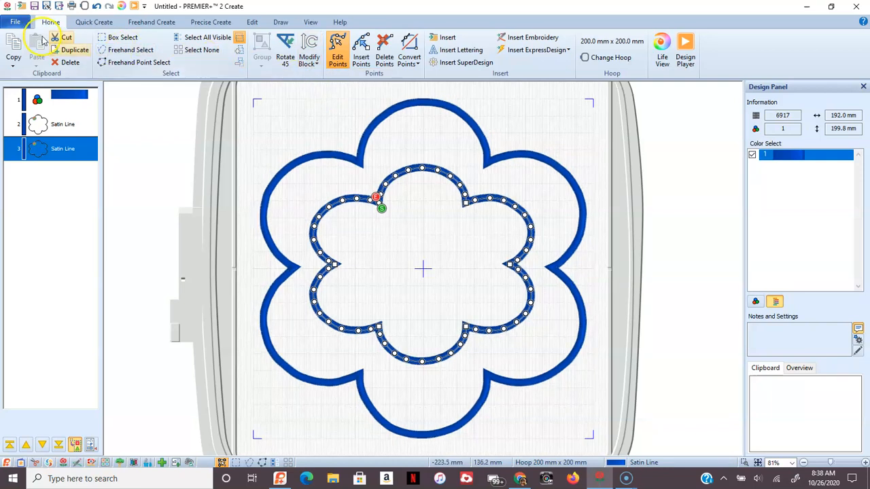
pyautogui.click(15, 22)
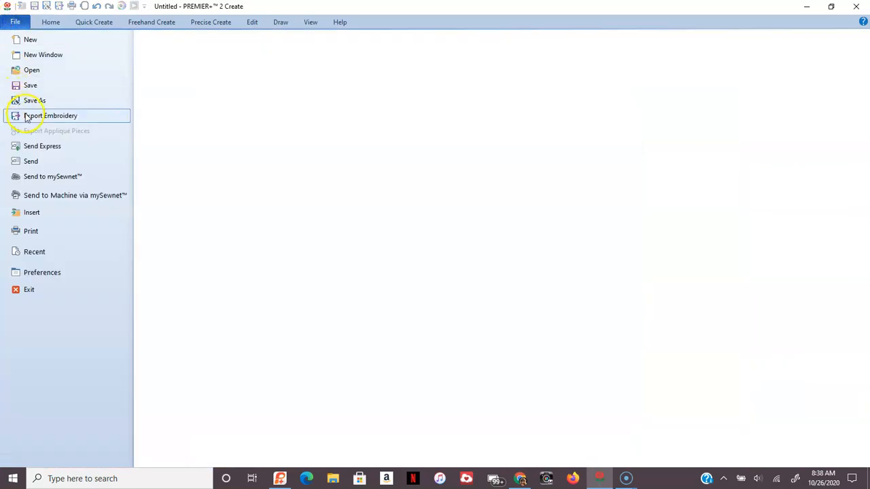
# - Export the design in VP3 format as sample.vp3 in the rocco folder
pyautogui.click(52, 116)
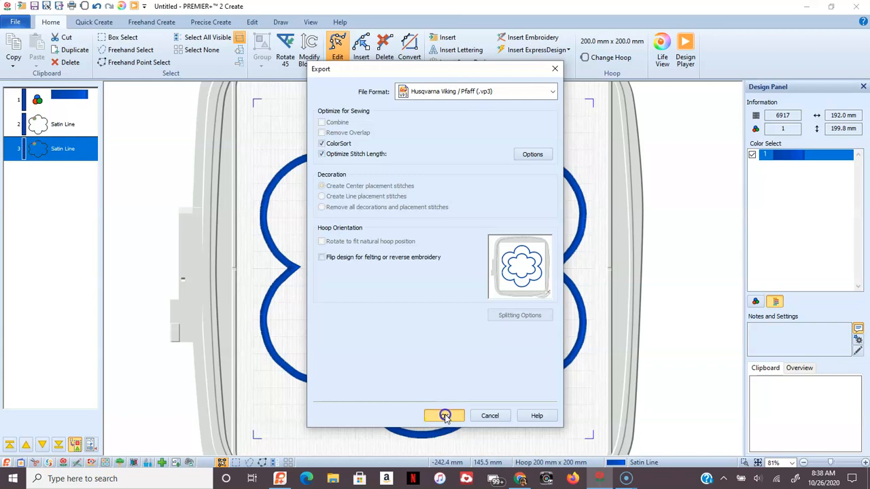
pyautogui.click(443, 416)
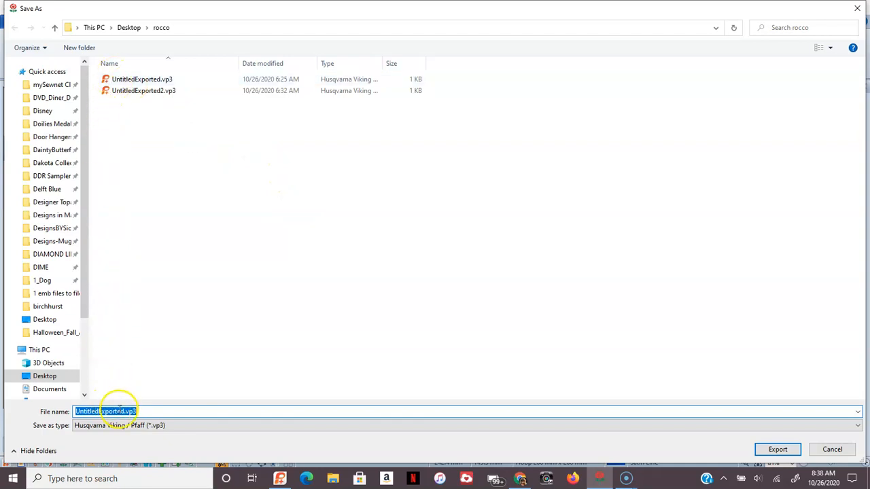
pyautogui.click(120, 411)
pyautogui.write('sample')
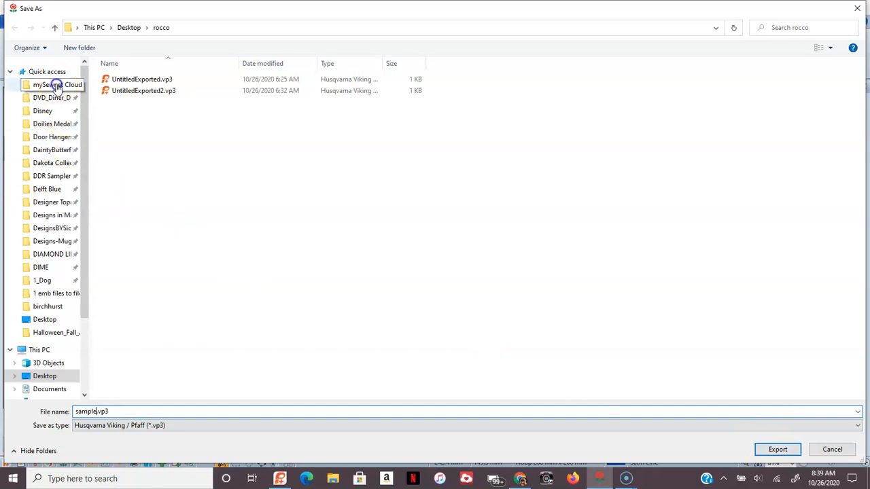
pyautogui.click(52, 84)
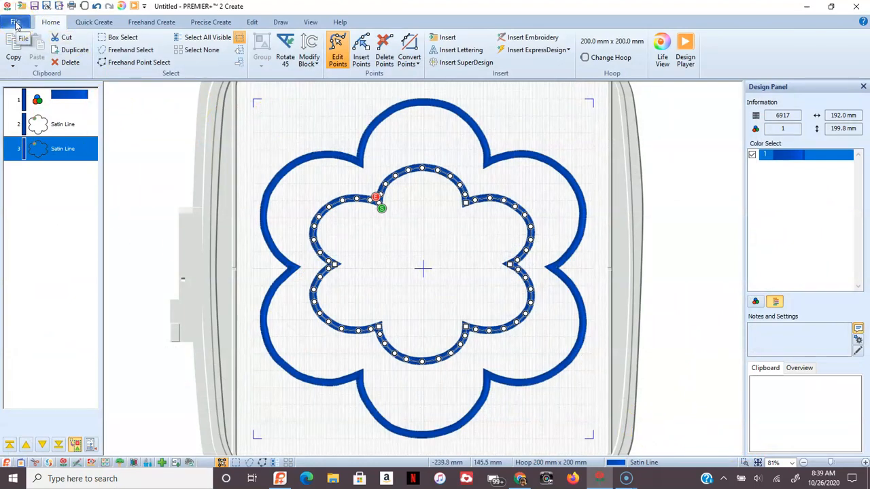
# - Start Save As for the EDO design, then cancel it without saving
pyautogui.click(25, 22)
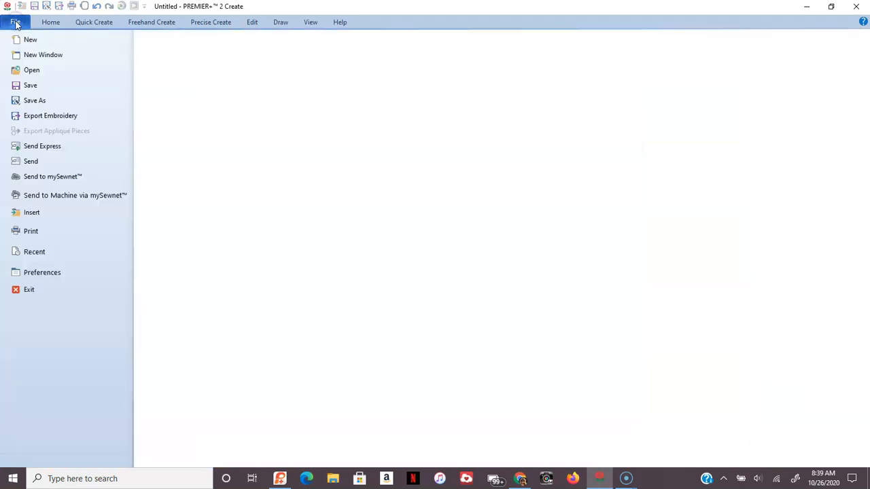
pyautogui.click(36, 101)
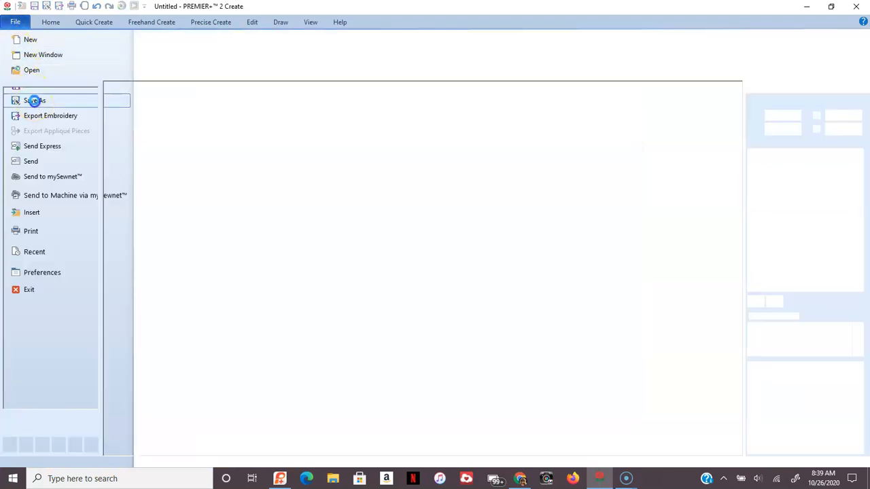
pyautogui.click(35, 101)
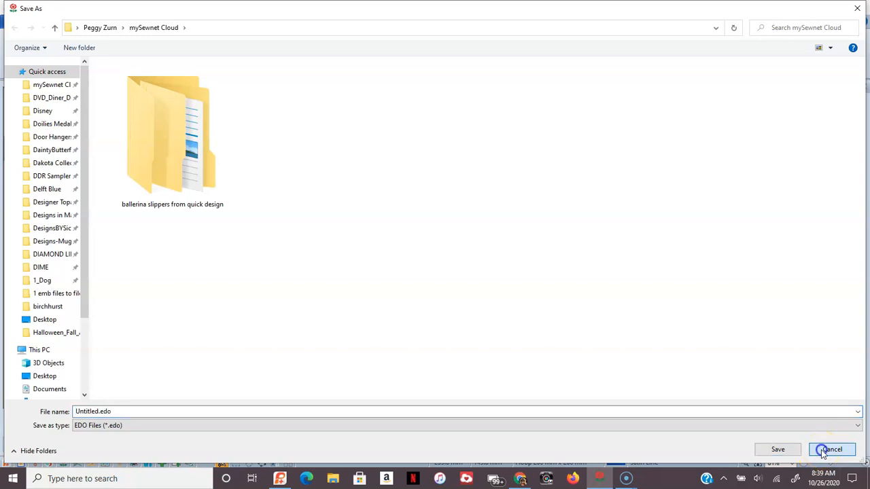
pyautogui.click(831, 448)
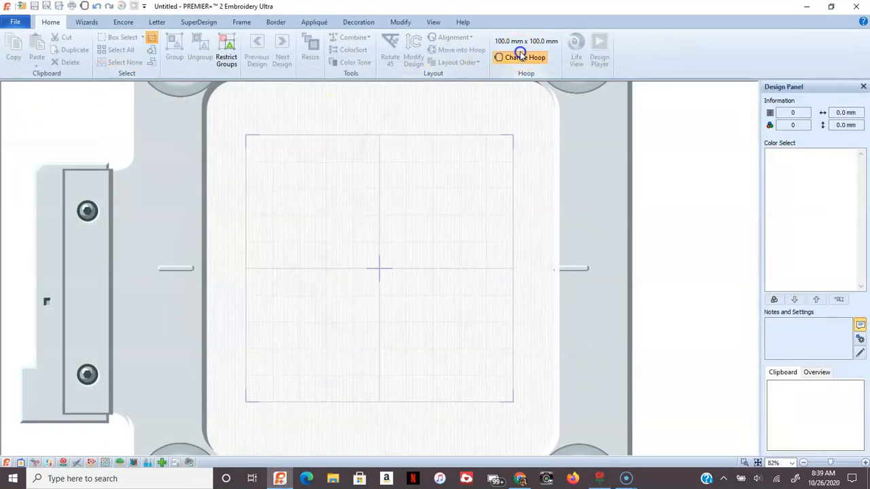
# - Change the hoop to the 200mm x 200mm Quilter's Hoop
pyautogui.click(525, 57)
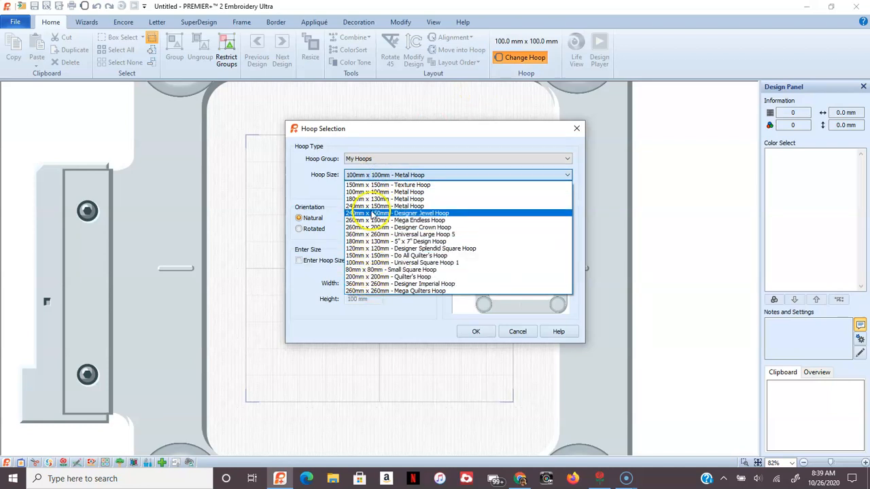
pyautogui.moveTo(387, 198)
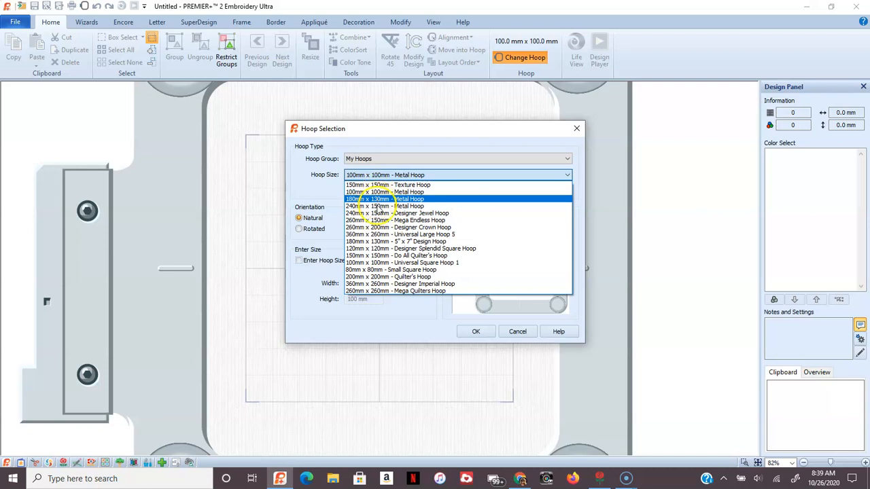
pyautogui.click(391, 277)
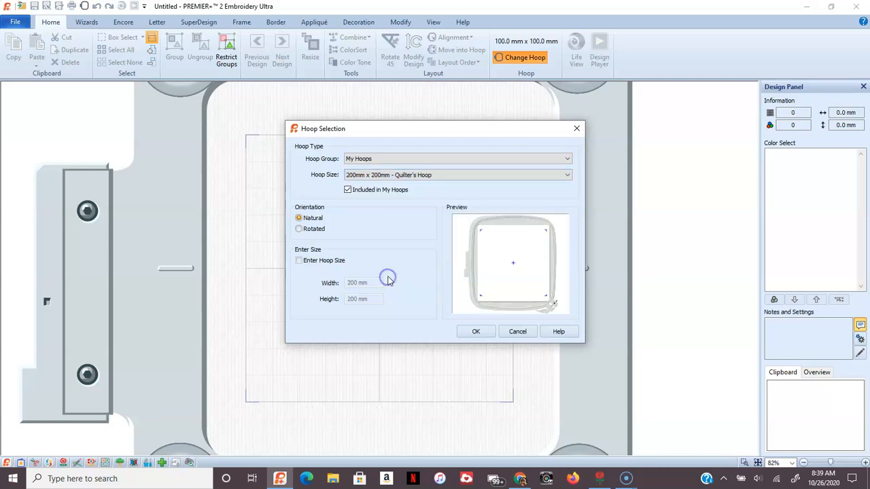
pyautogui.click(476, 331)
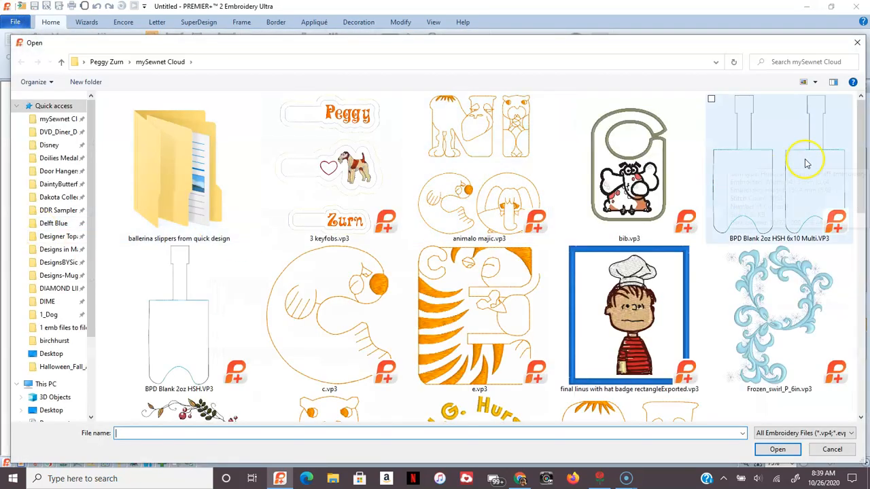
# - Load the exported sample.vp3 flower outline into the 200 × 200 mm hoop
pyautogui.scroll(-3)
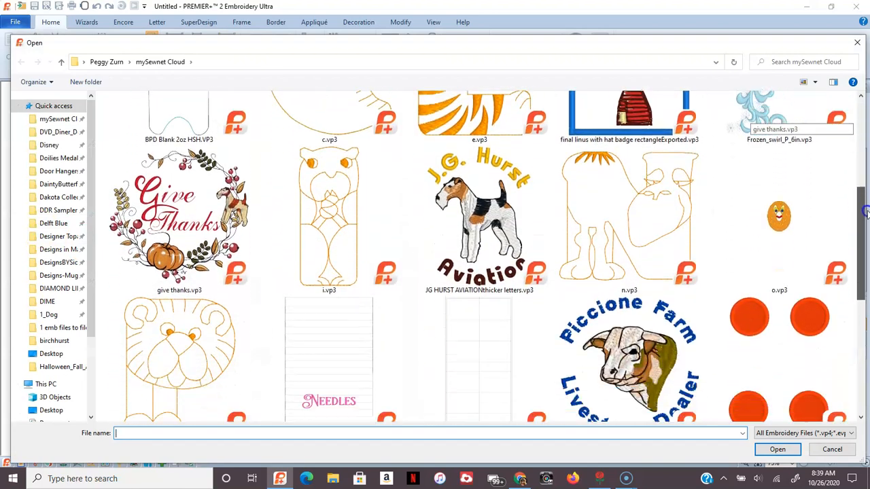
pyautogui.scroll(-3)
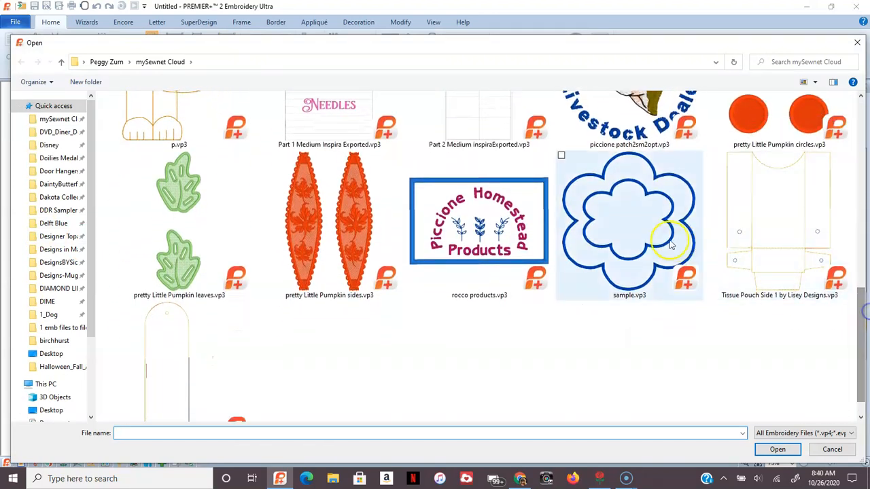
pyautogui.doubleClick(628, 224)
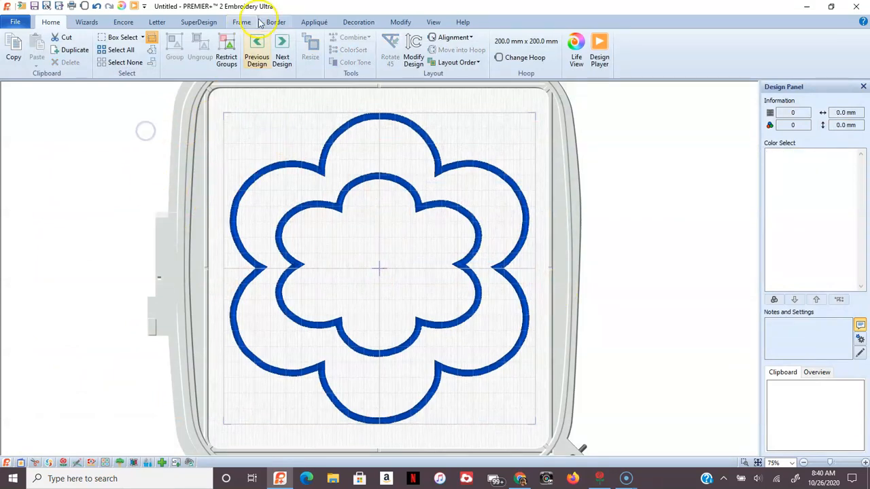
# - Choose the outlined heart from the Hearts SuperDesigns and apply it at 20 mm size in the flower centre
pyautogui.click(198, 22)
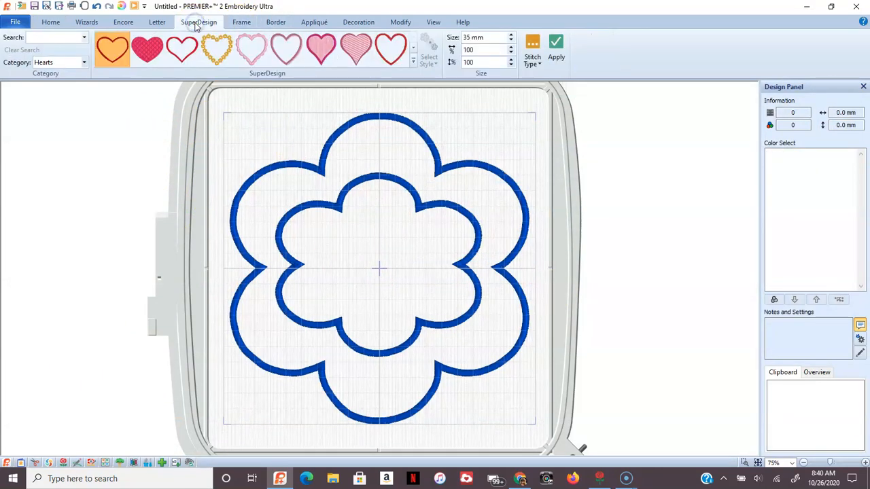
pyautogui.click(182, 49)
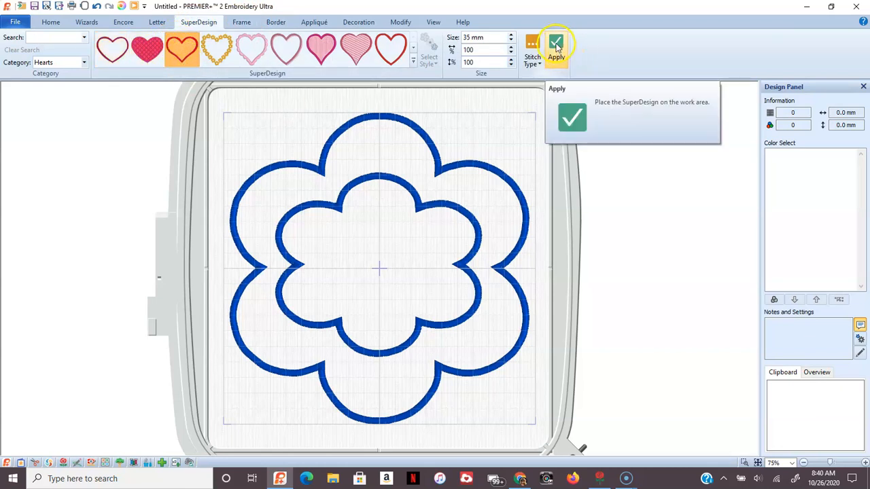
pyautogui.click(555, 46)
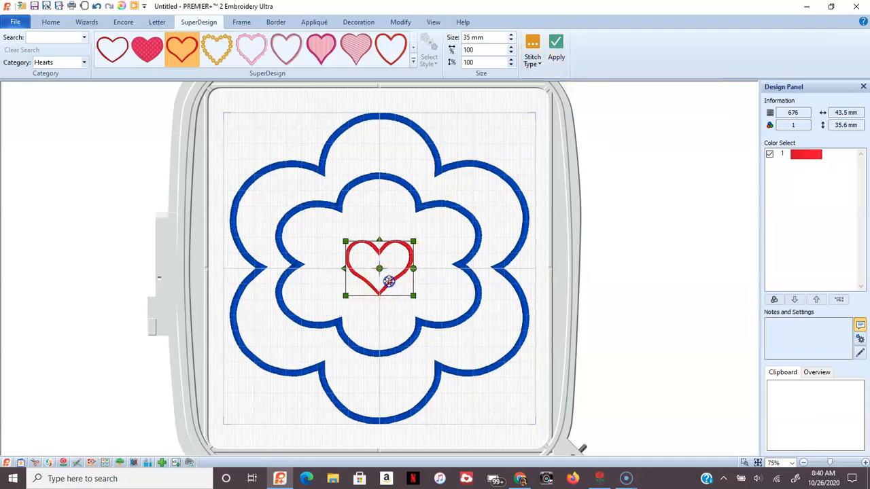
pyautogui.moveTo(379, 269); pyautogui.dragTo(383, 150)
pyautogui.write('20')
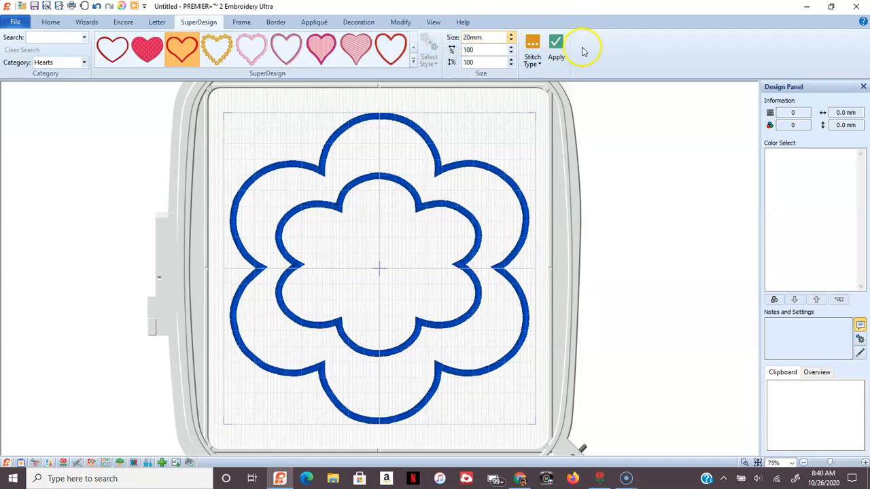
pyautogui.click(555, 42)
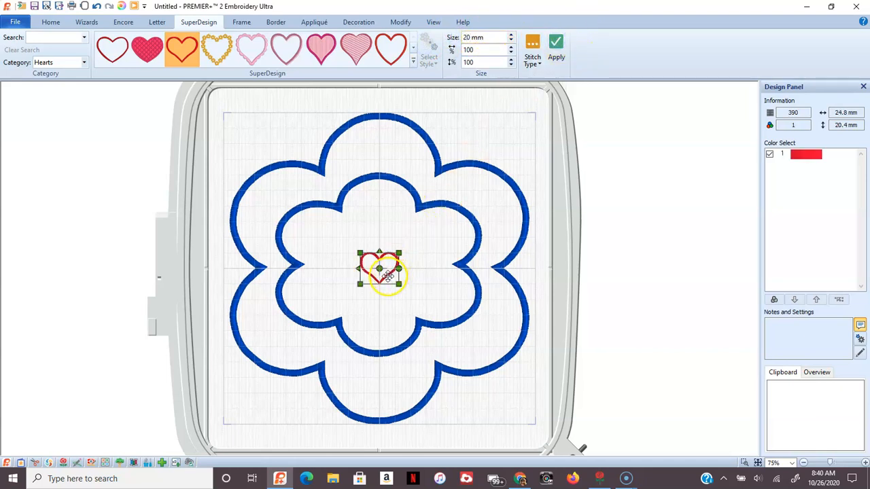
# - Move one heart into the top petal and add a tilted heart in the upper-right petal
pyautogui.moveTo(379, 269); pyautogui.dragTo(379, 147)
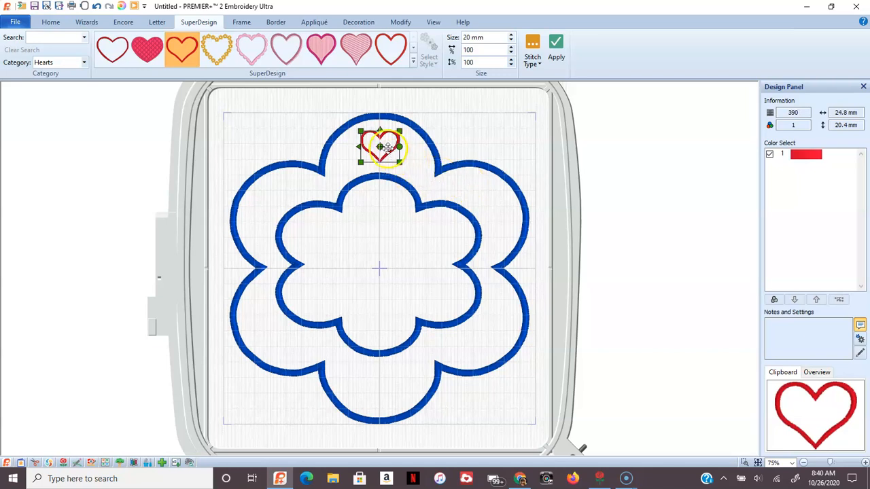
pyautogui.moveTo(383, 147); pyautogui.dragTo(486, 199)
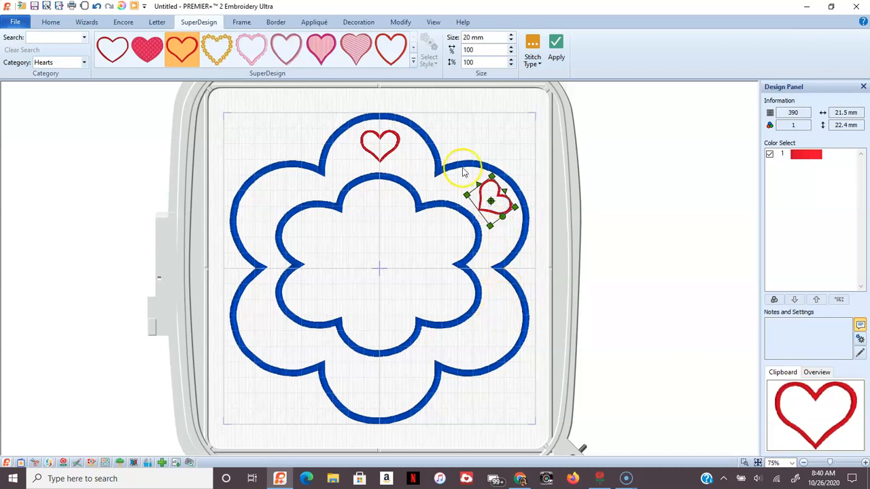
pyautogui.moveTo(296, 183)
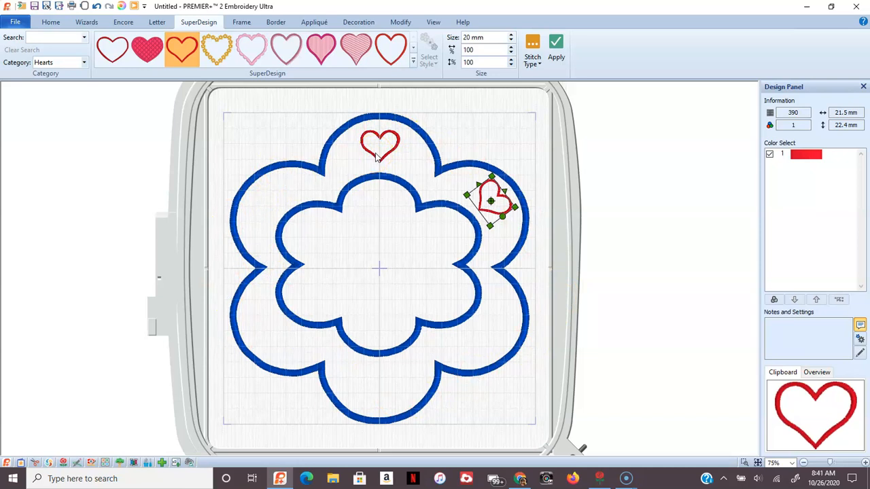
pyautogui.moveTo(410, 168)
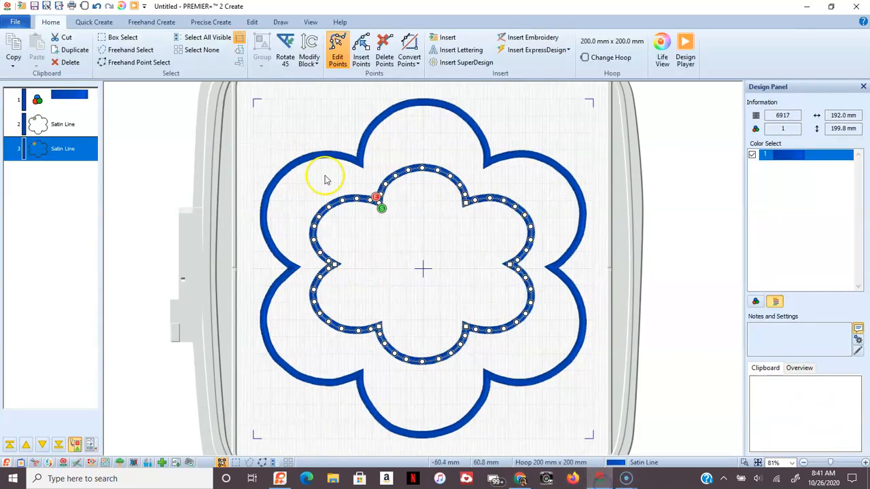
# - In Quick Create, browse the built-in shape gallery and choose shape 37 for the outline
pyautogui.click(92, 22)
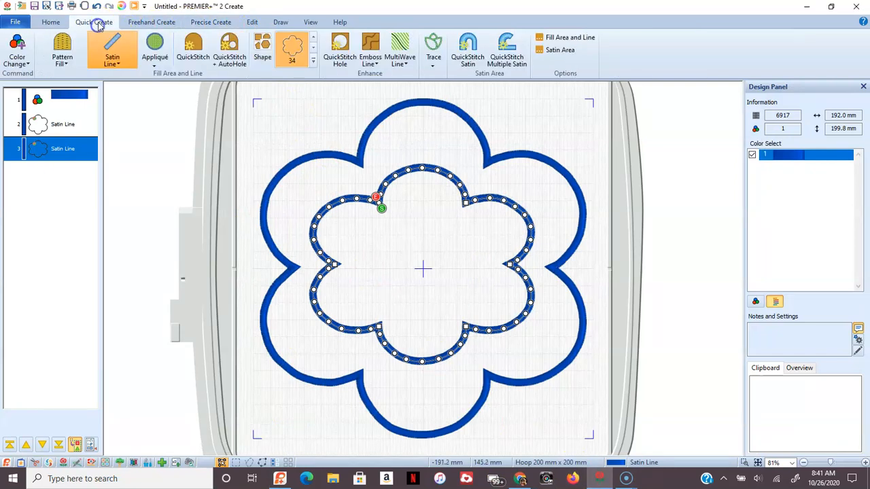
pyautogui.click(313, 61)
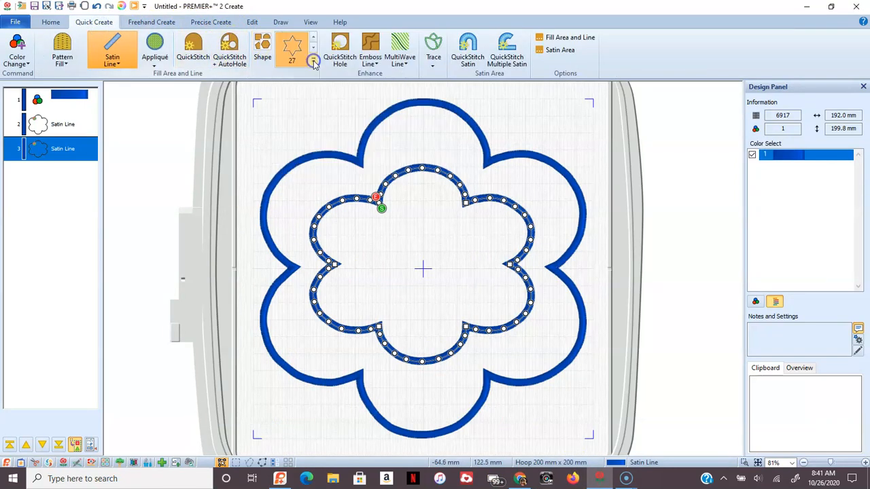
pyautogui.click(312, 61)
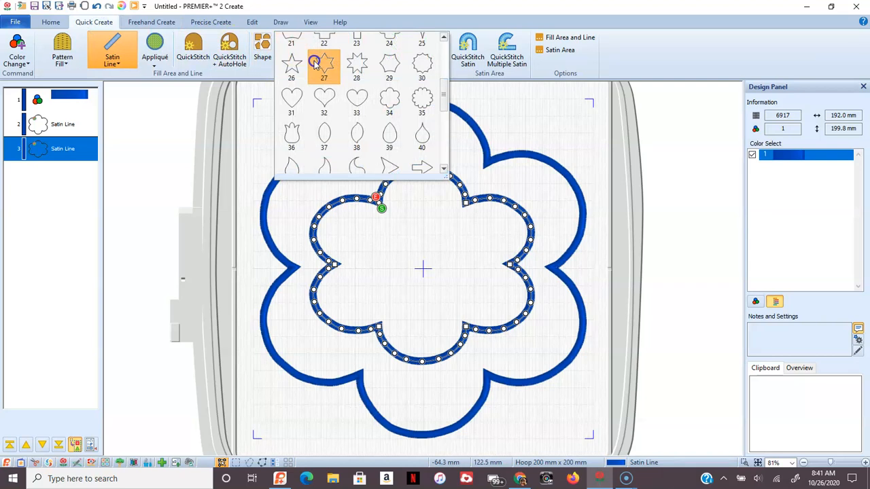
pyautogui.click(323, 136)
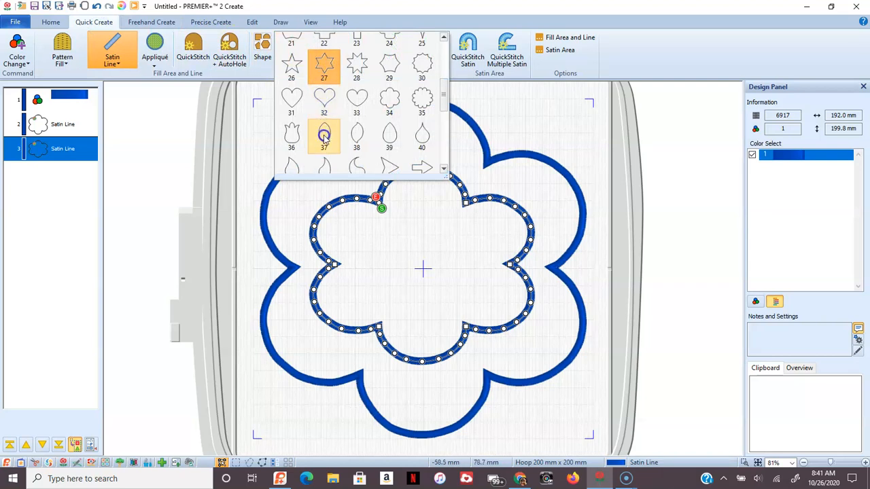